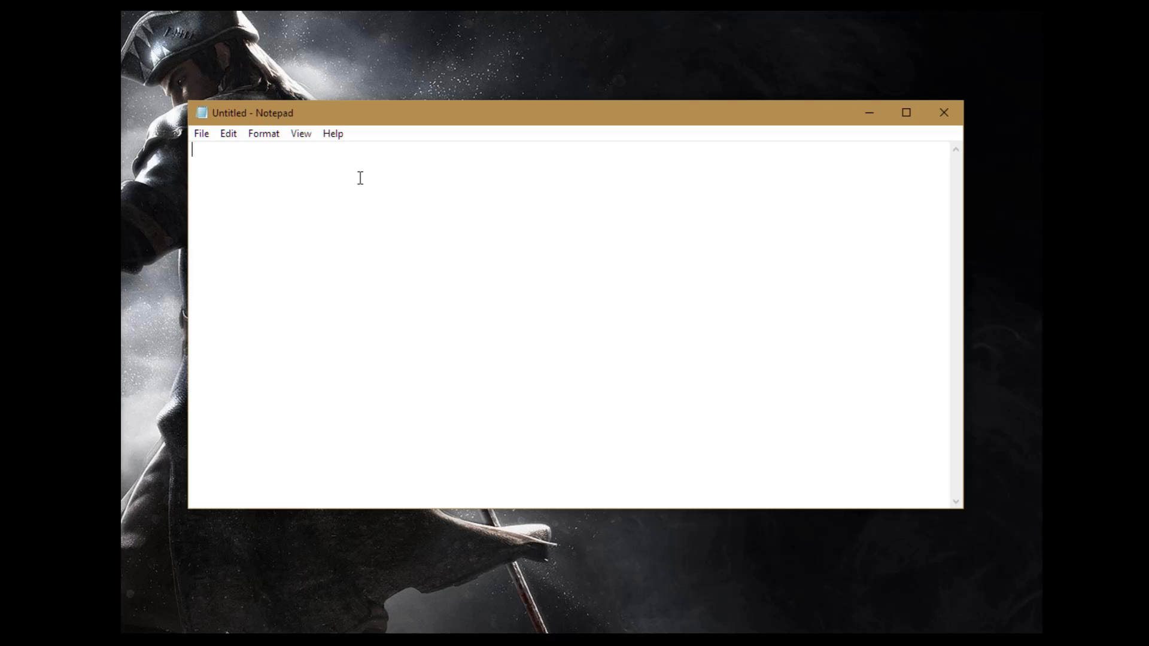
type("@echo o")
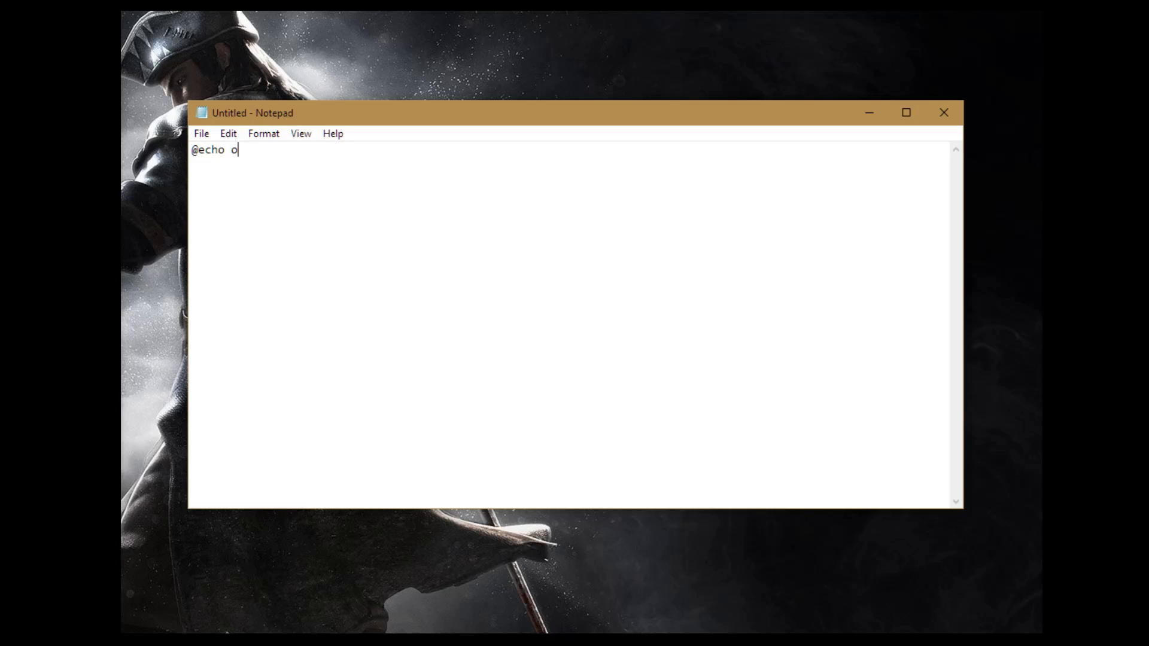
type("ff")
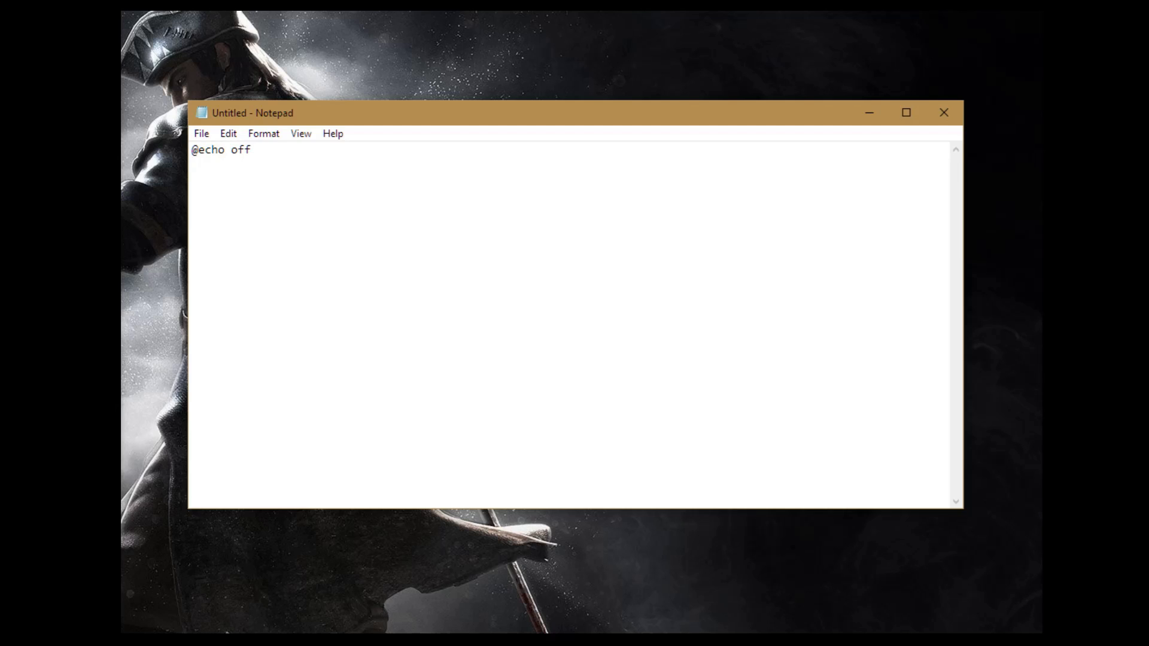
key("enter")
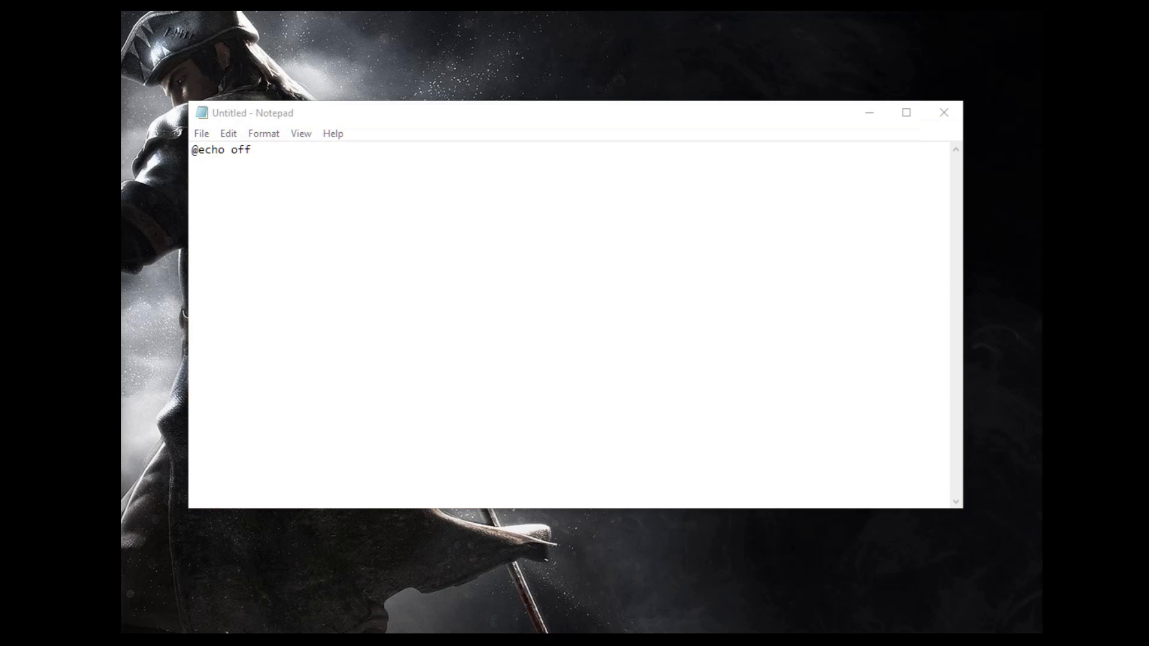
type("echo Hello this is a test batch file that we are creating")
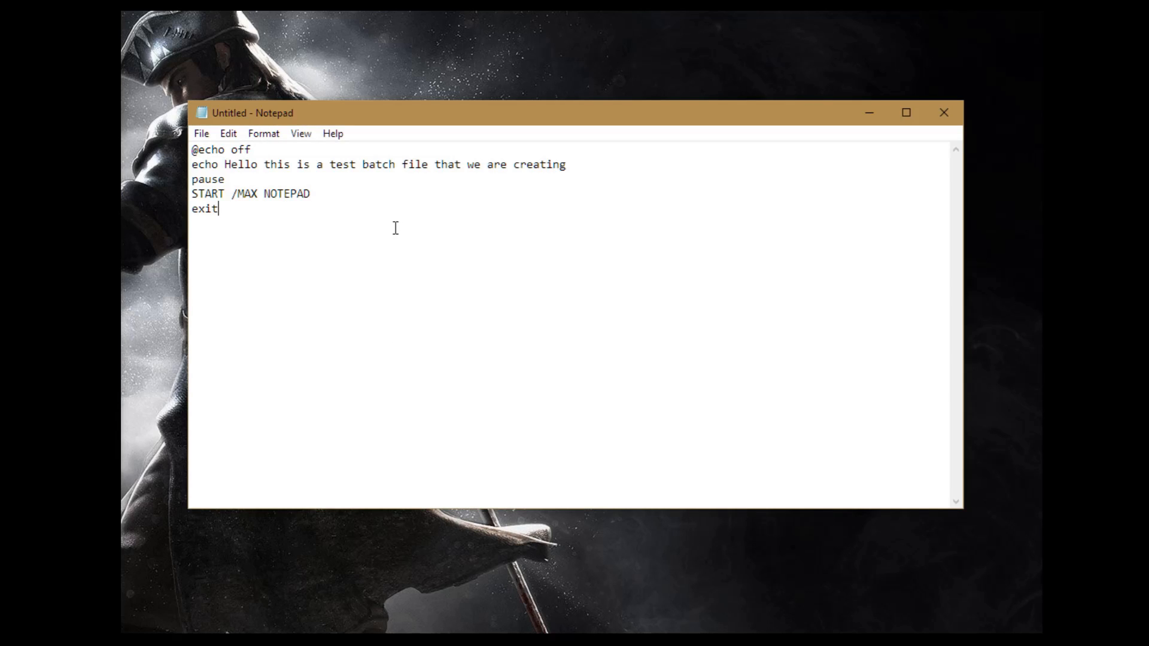
mouse_move(366, 243)
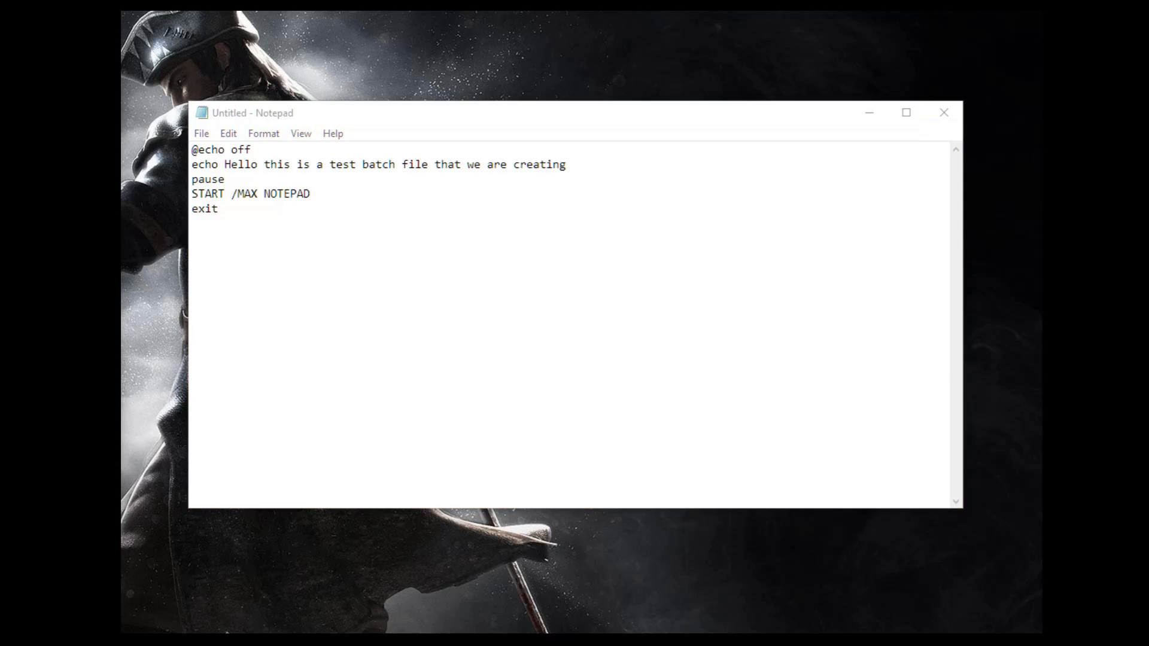
mouse_move(154, 265)
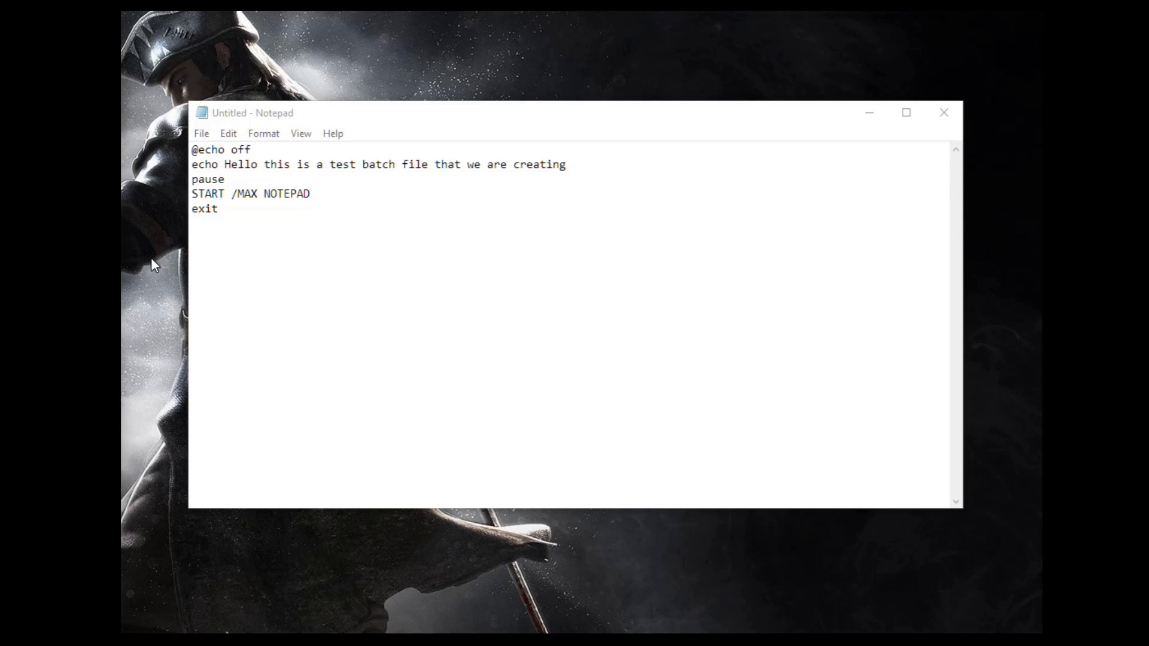
left_click(219, 208)
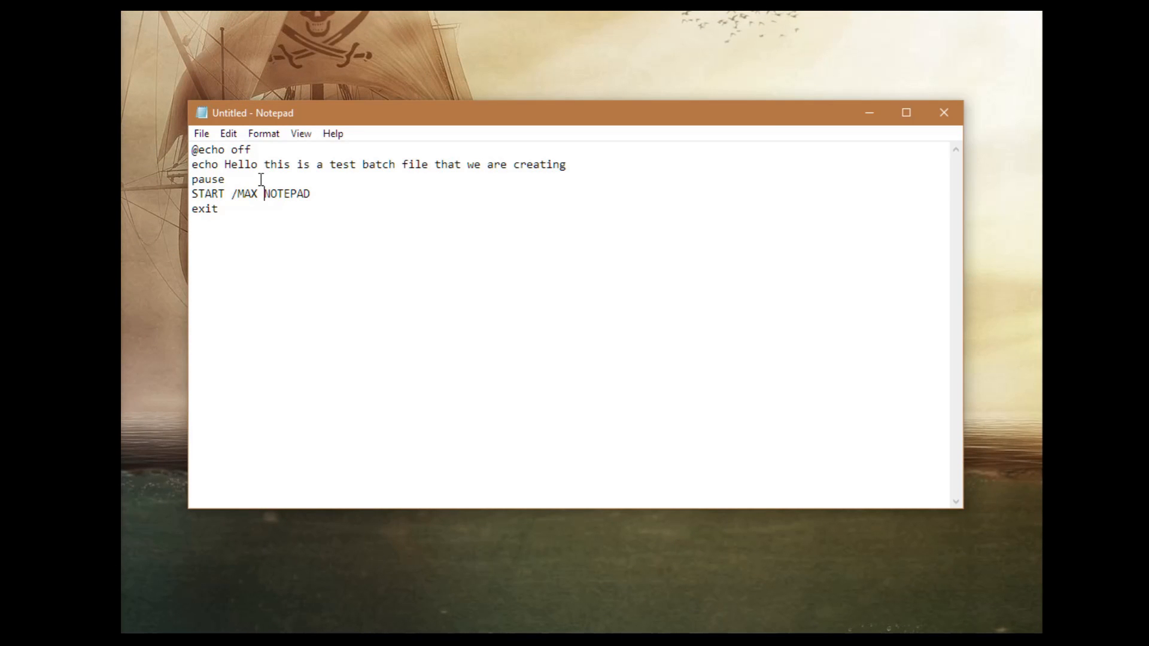
double_click(206, 164)
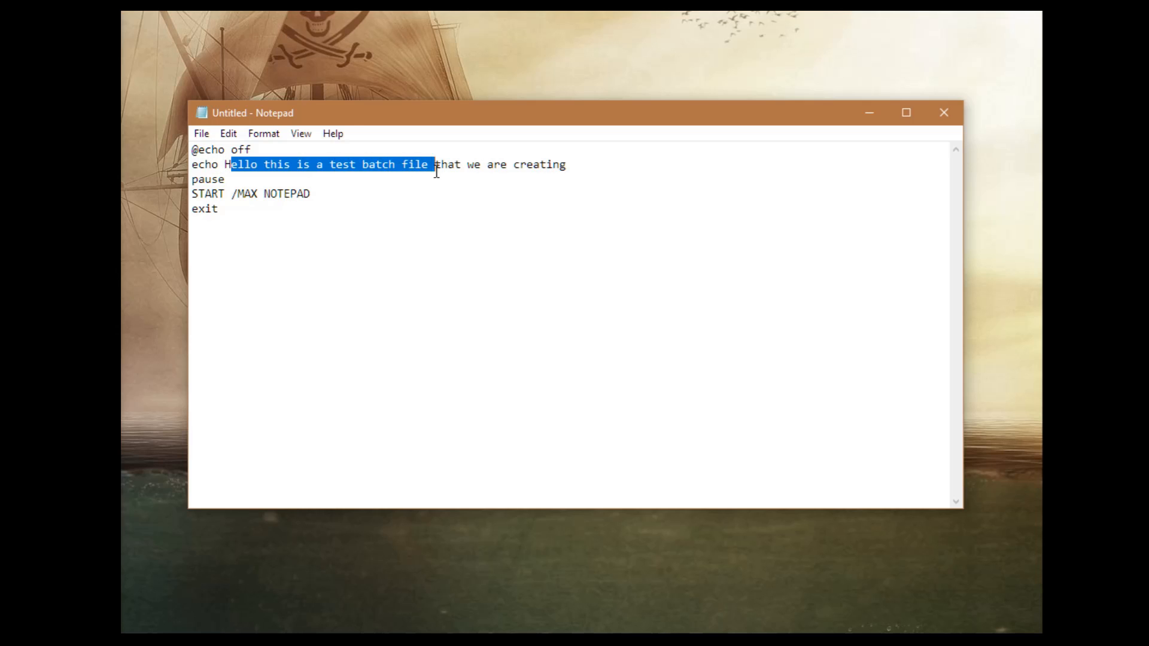
left_click(574, 164)
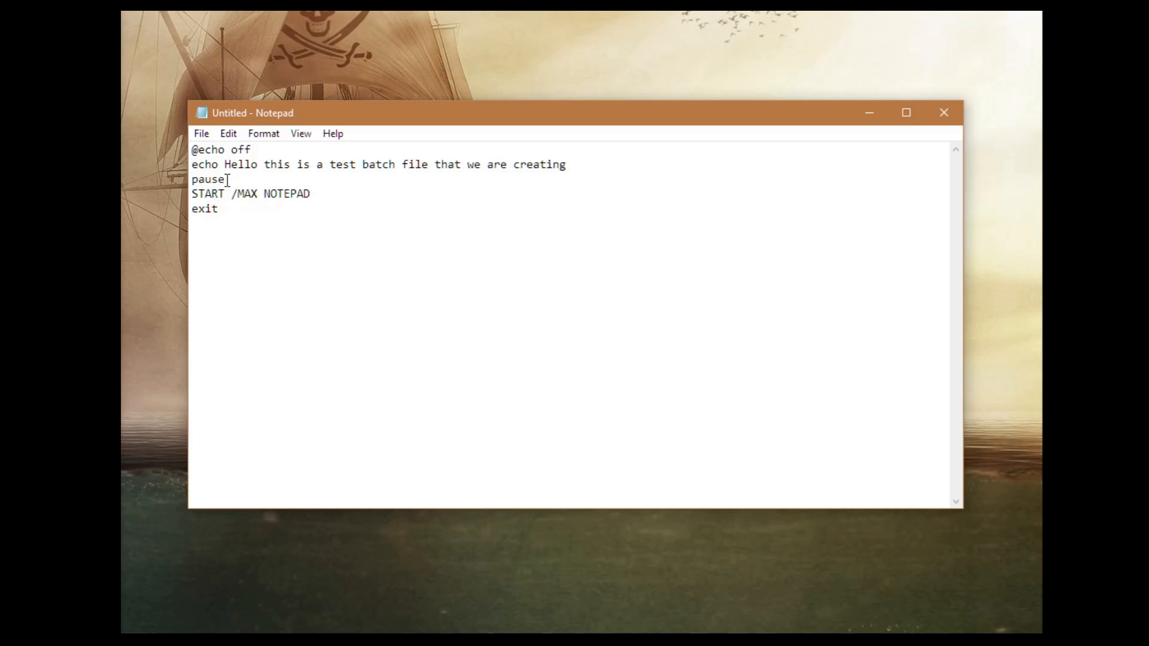
double_click(209, 180)
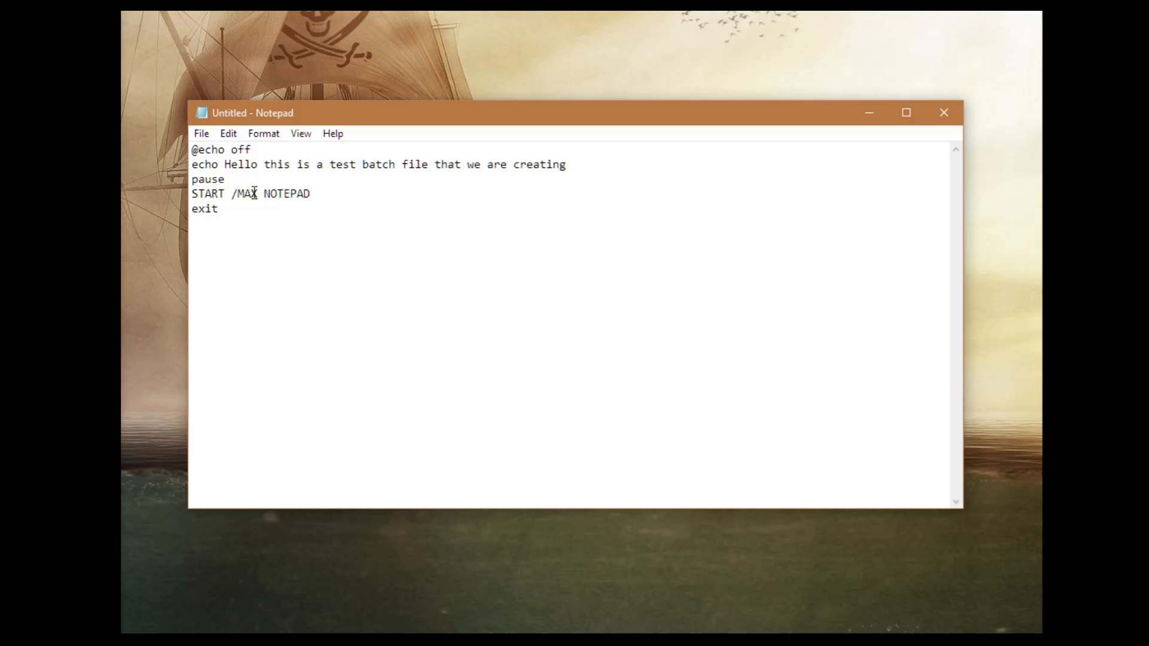
mouse_move(216, 198)
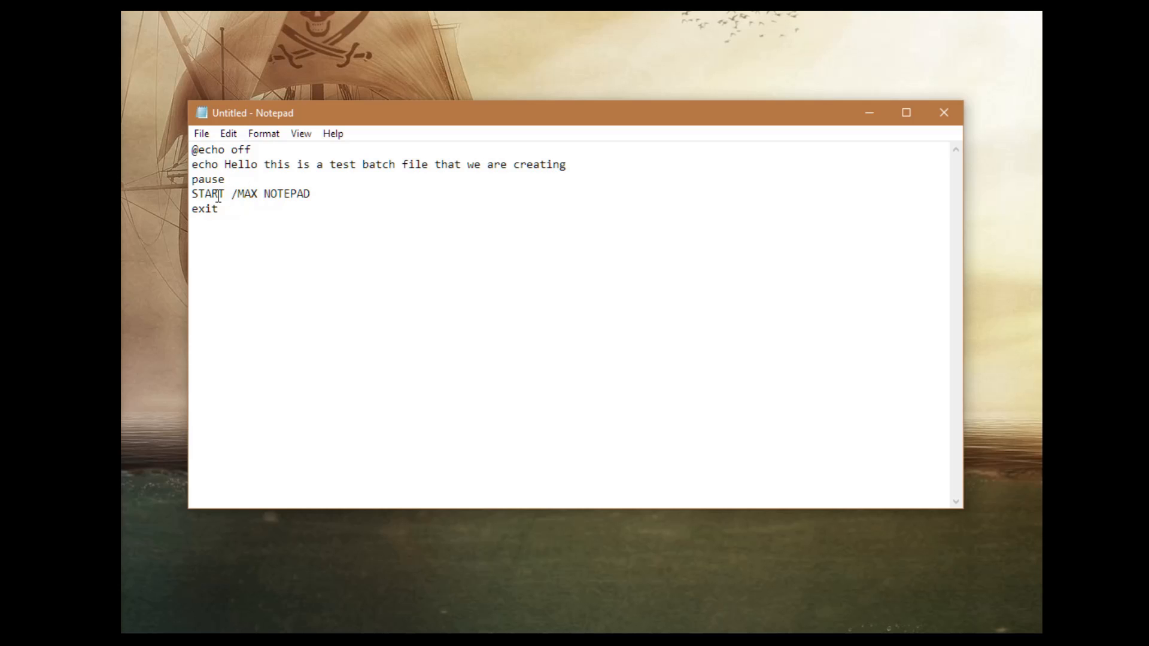
double_click(285, 193)
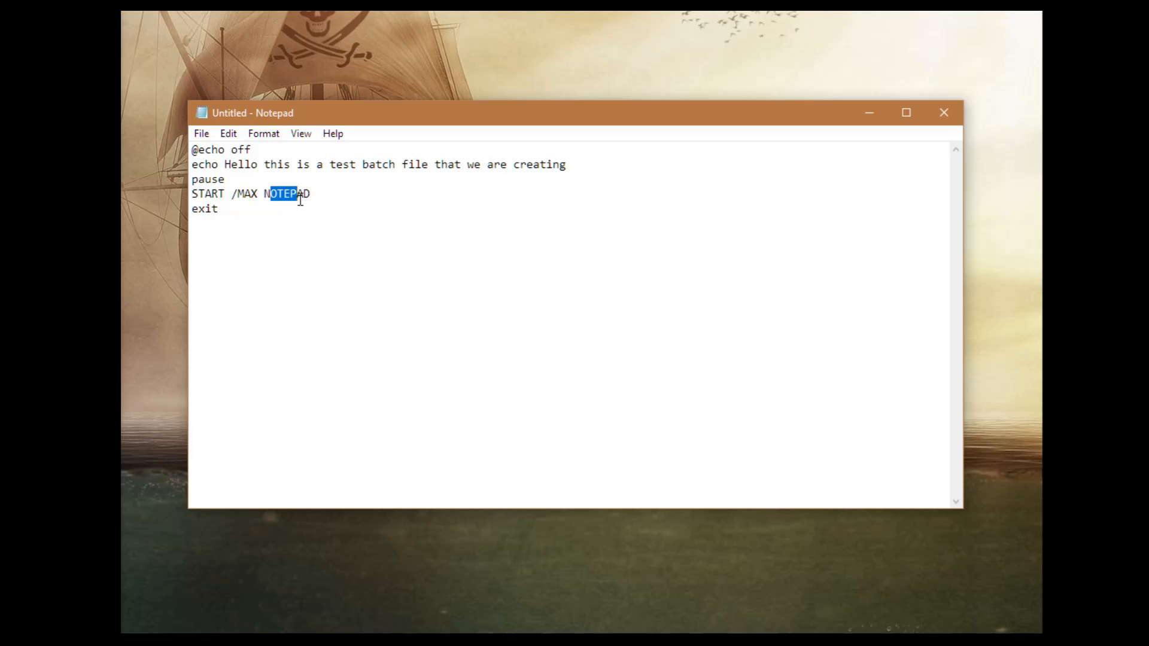
left_click(310, 193)
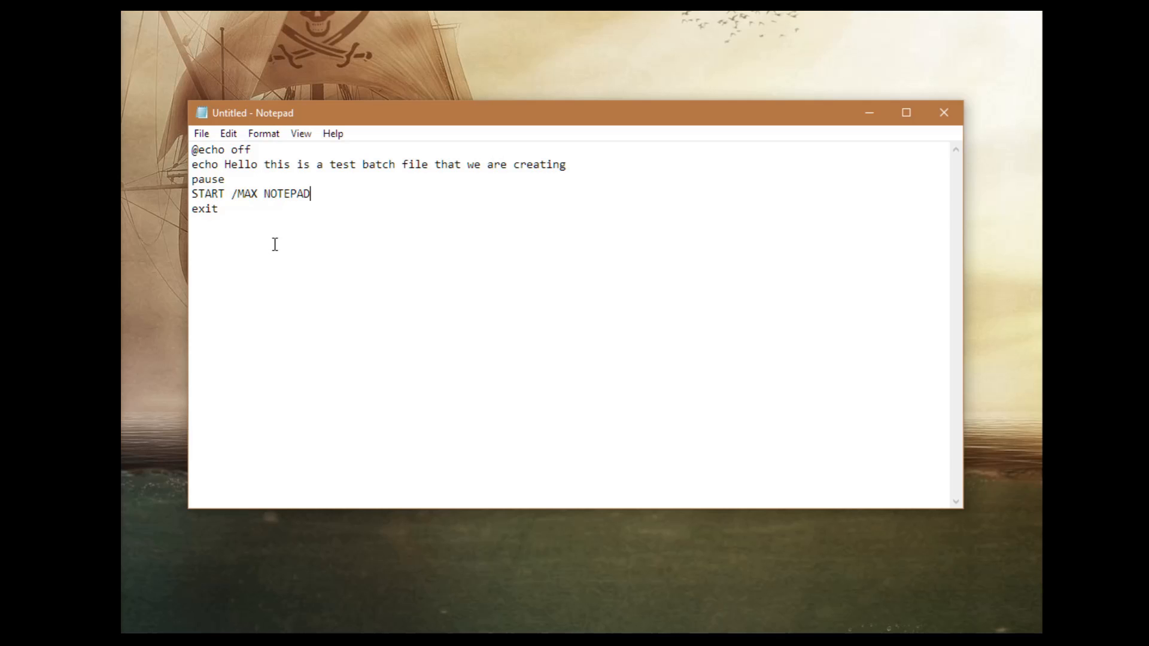
mouse_move(365, 190)
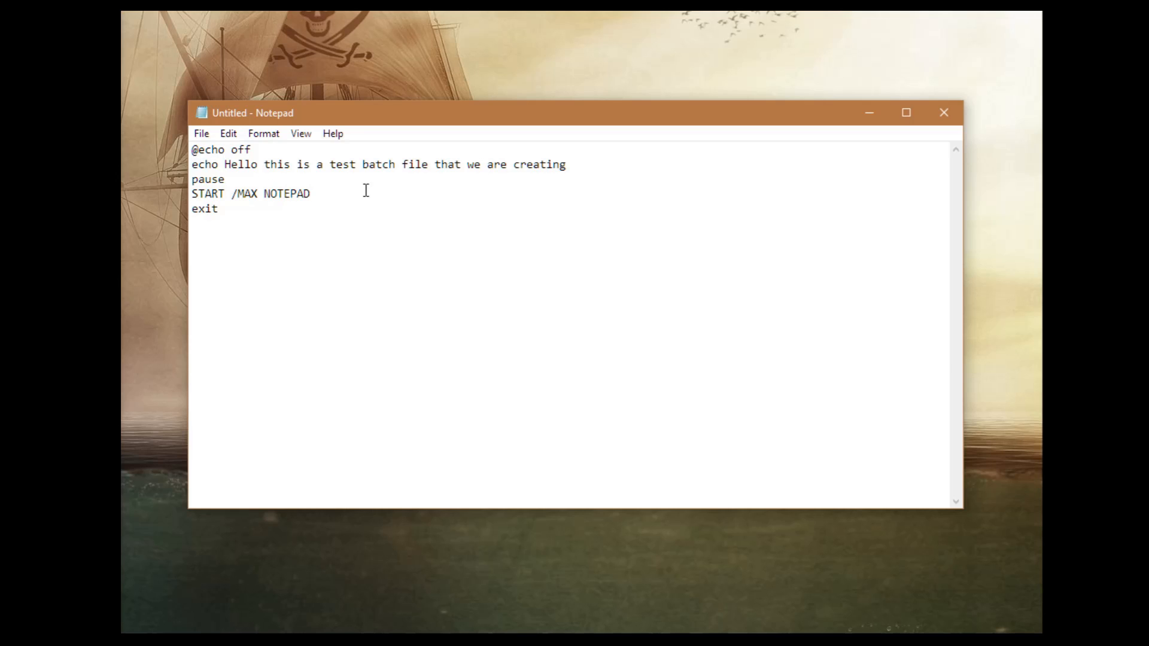
mouse_move(299, 196)
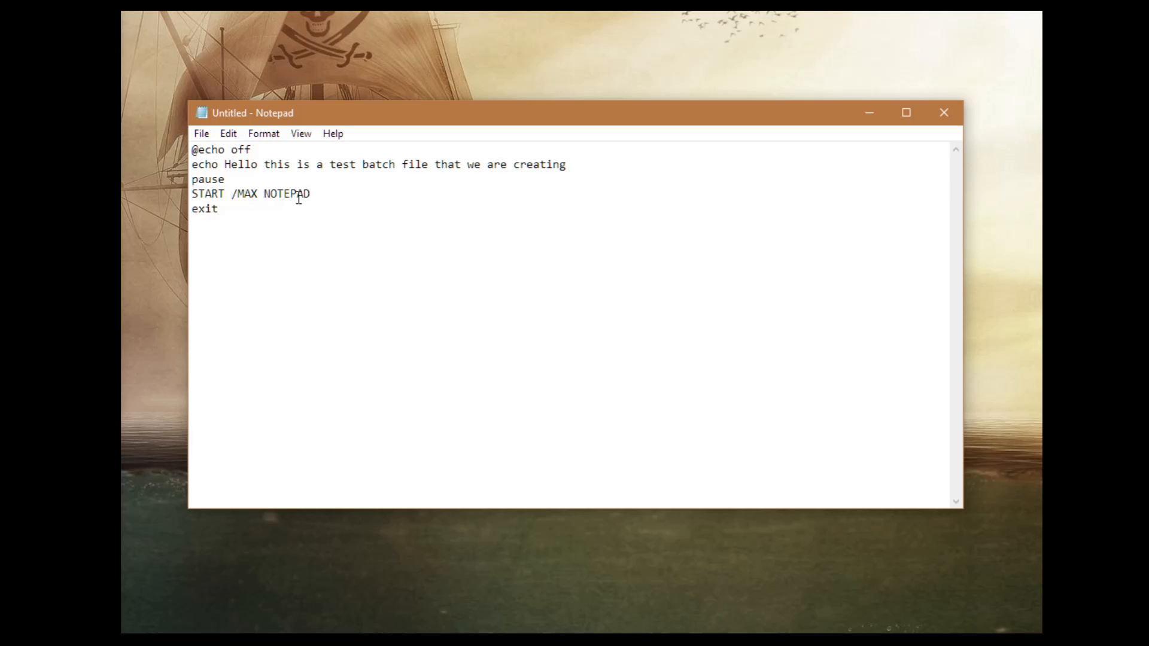
left_click(311, 194)
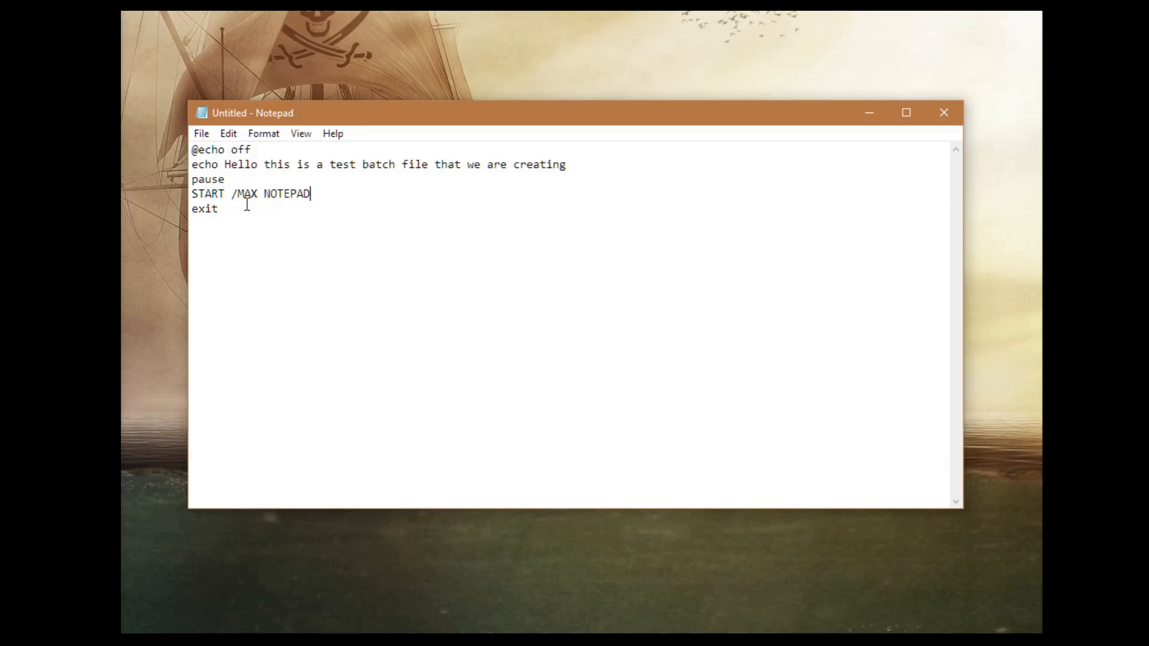
double_click(244, 193)
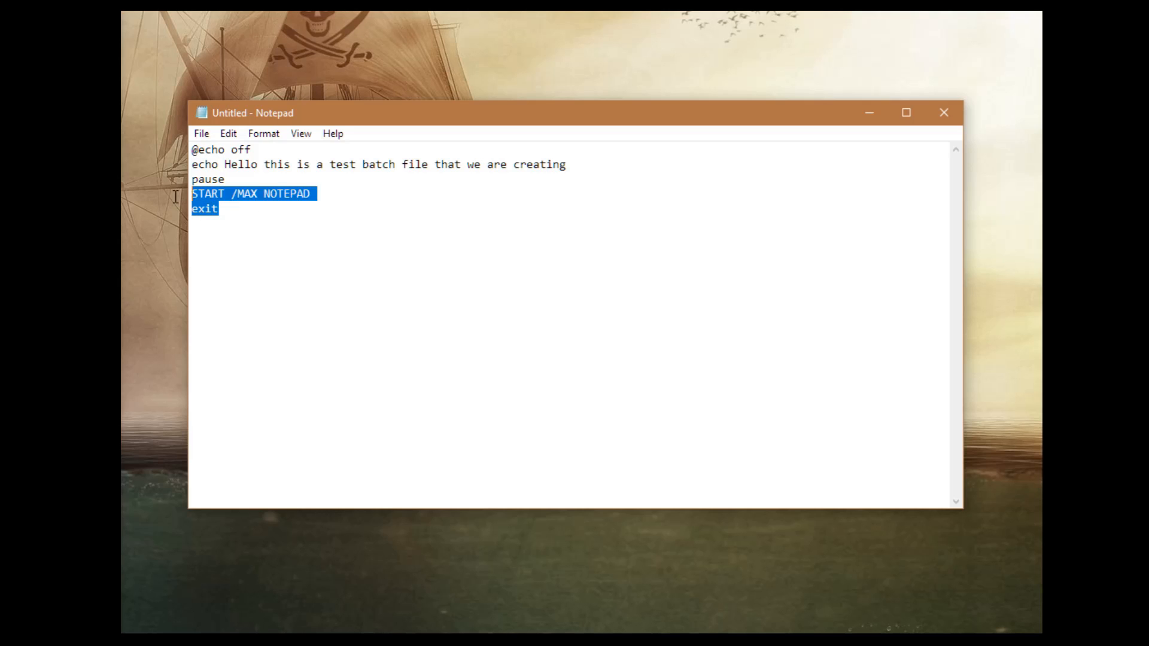
left_click(234, 220)
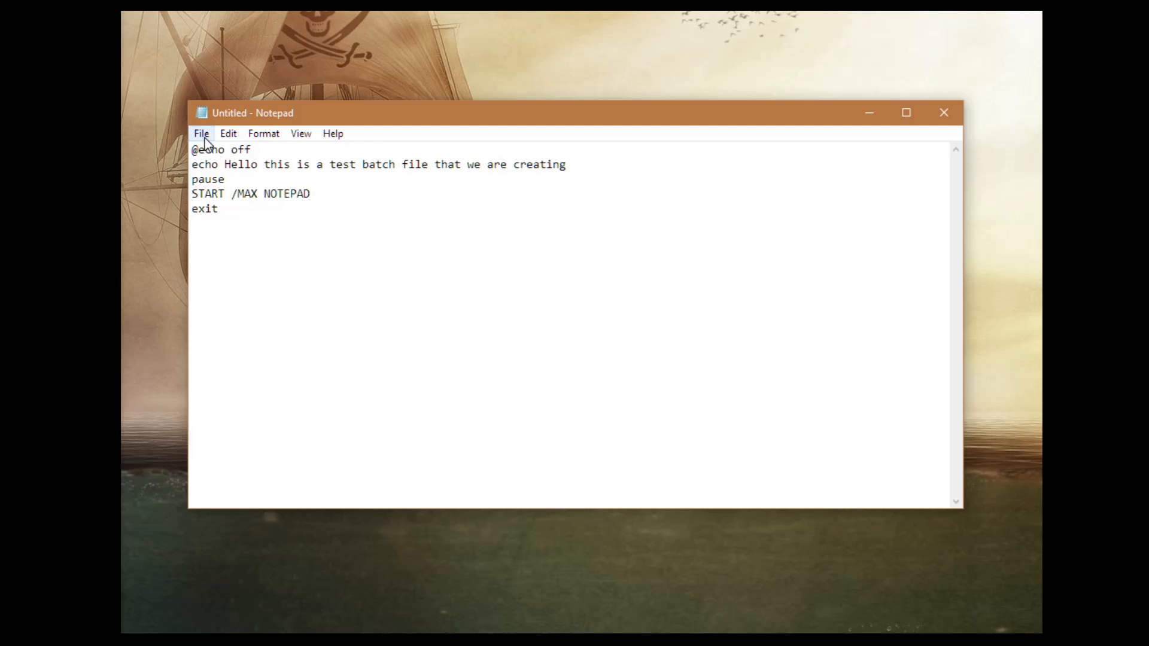
Save the script as batch.bat with Save as type set to All Files (*.*)
left_click(201, 133)
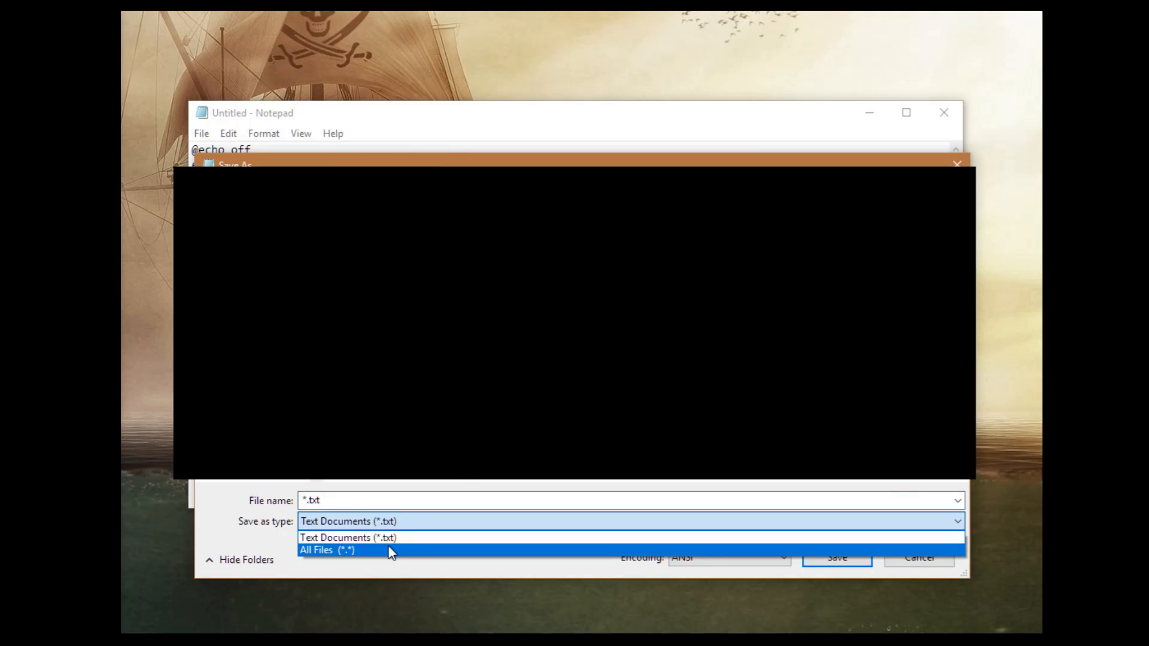
left_click(326, 550)
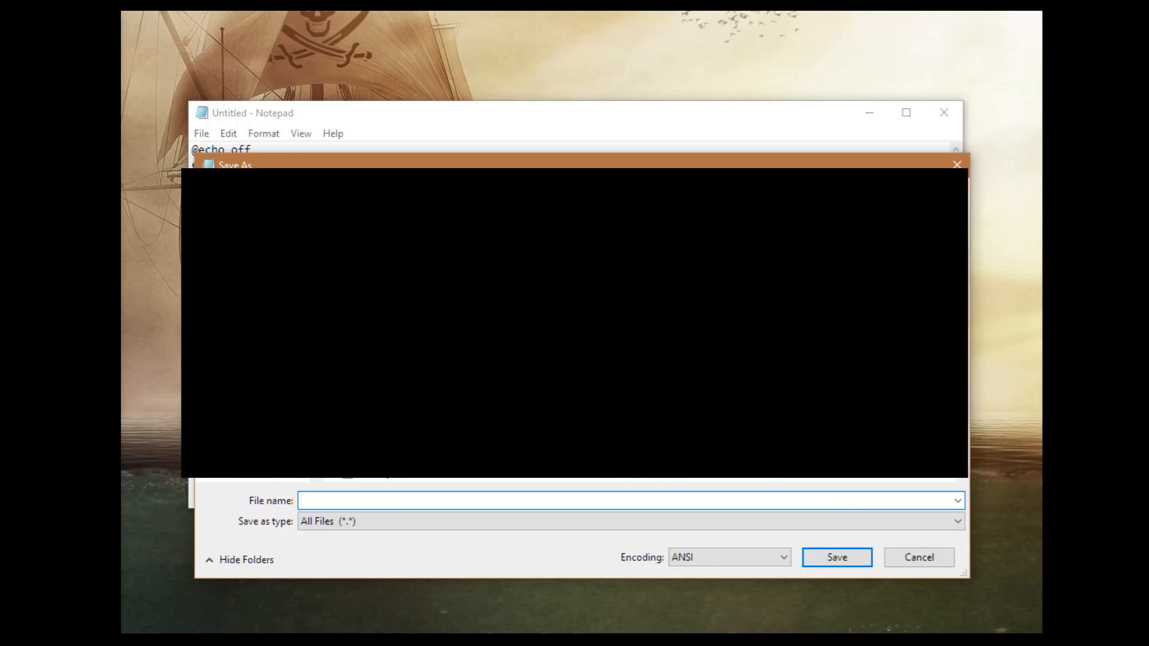
type("b")
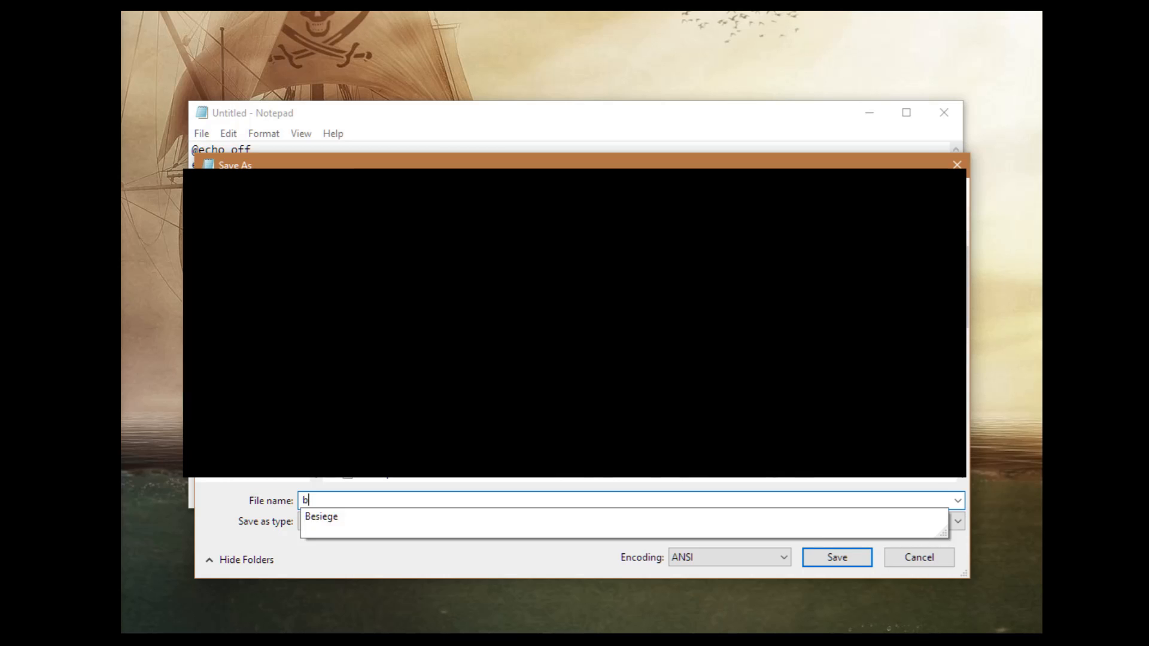
type("batch.bat")
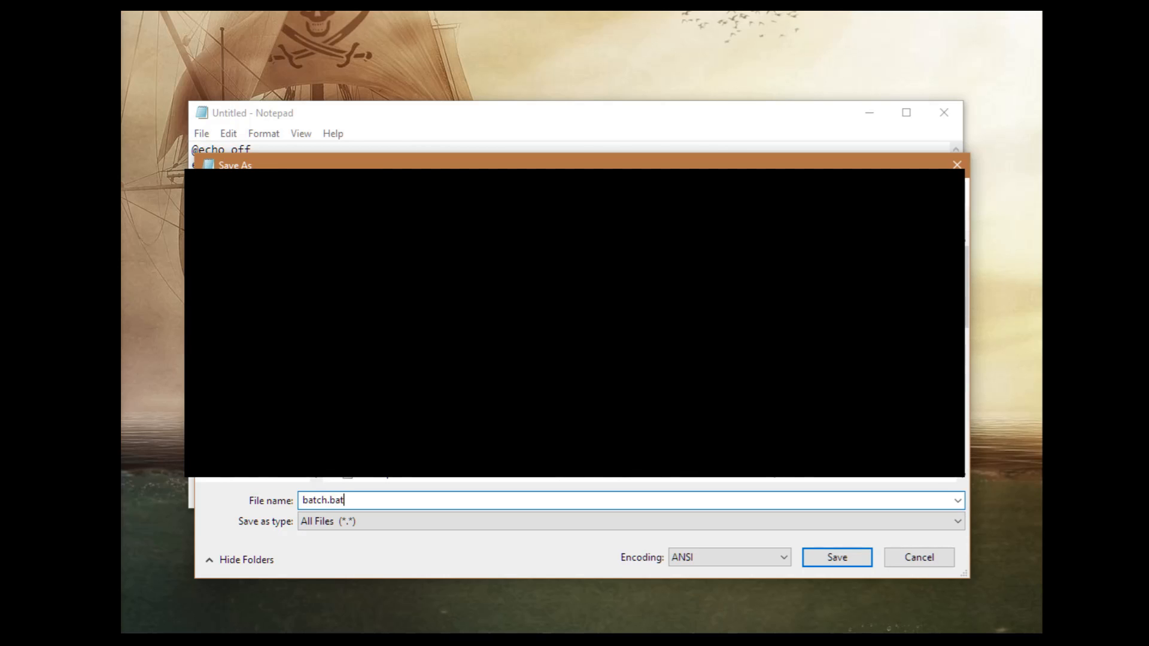
mouse_move(375, 573)
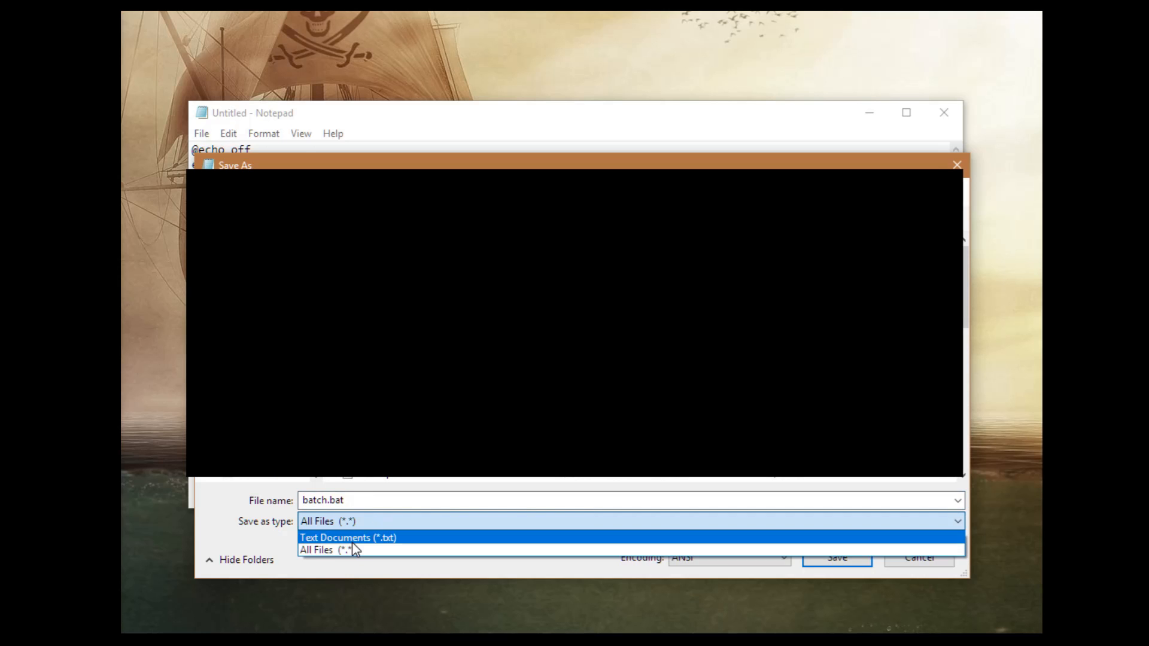
left_click(326, 549)
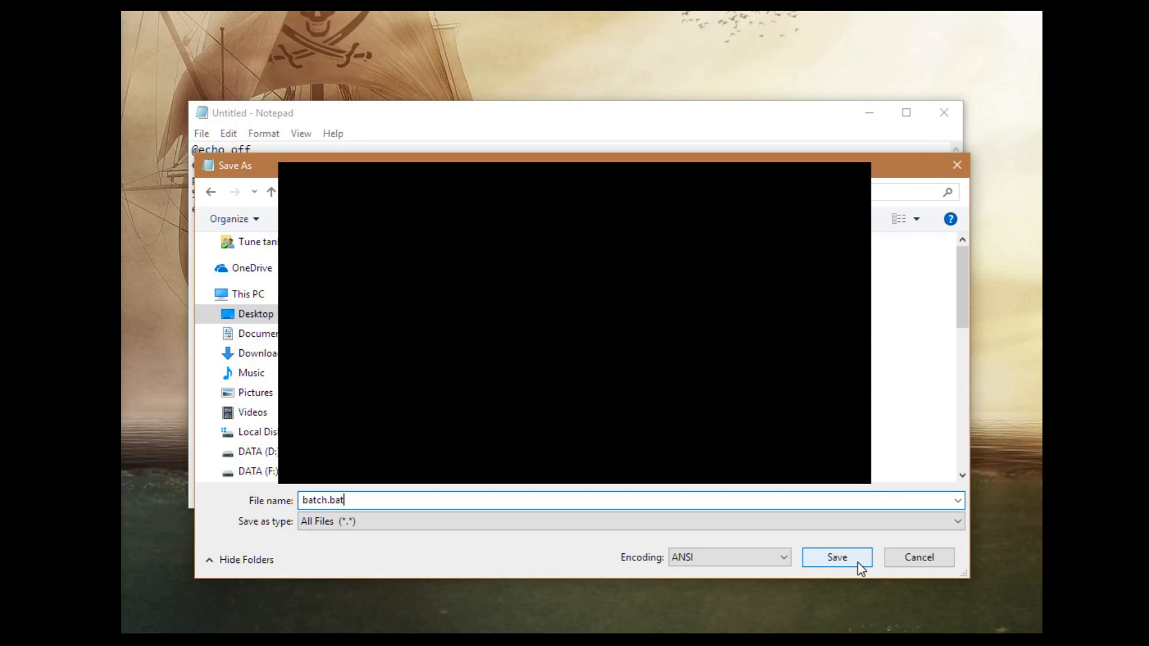
left_click(836, 557)
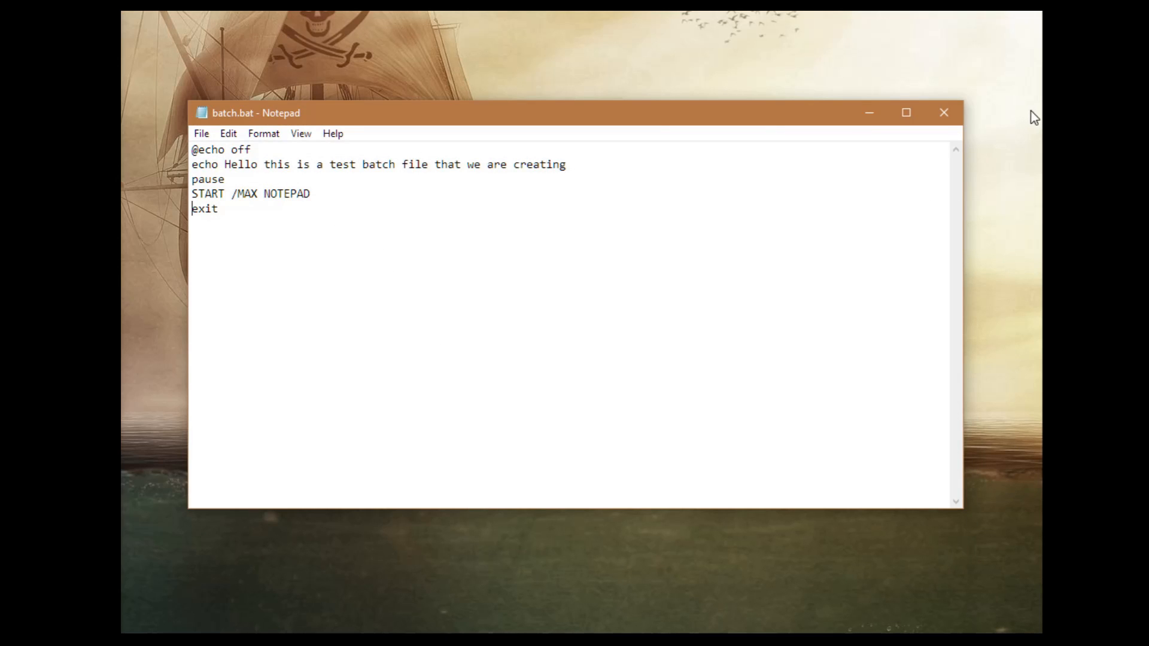
Close Notepad and double-click batch.bat on the desktop to run it
left_click(943, 112)
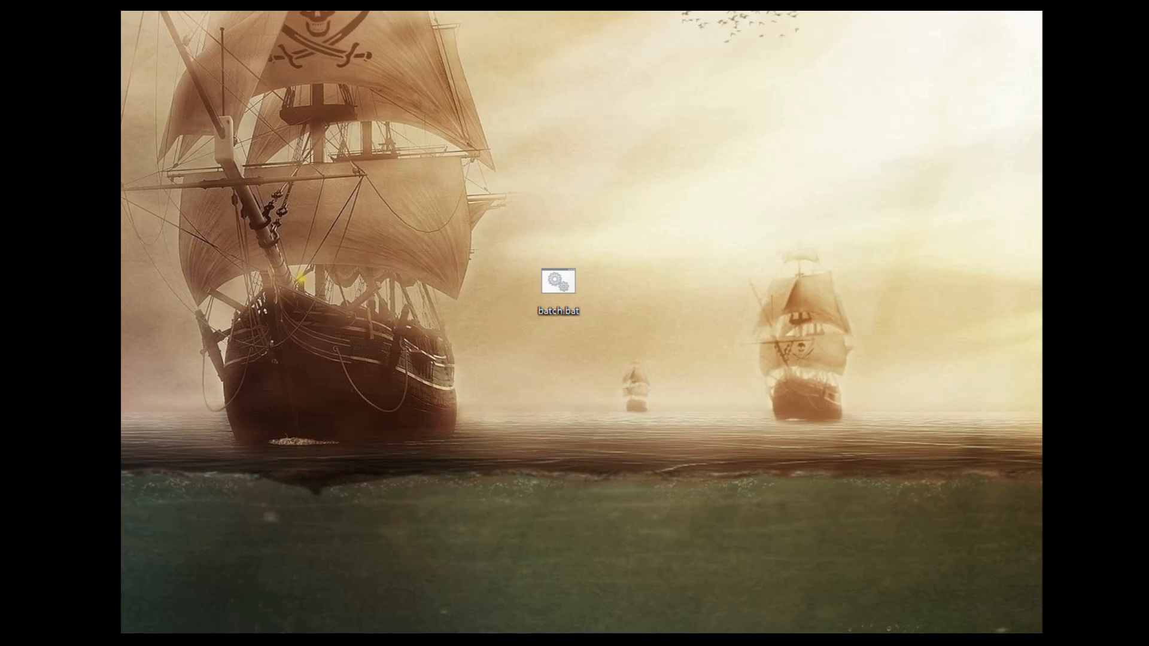
mouse_move(471, 428)
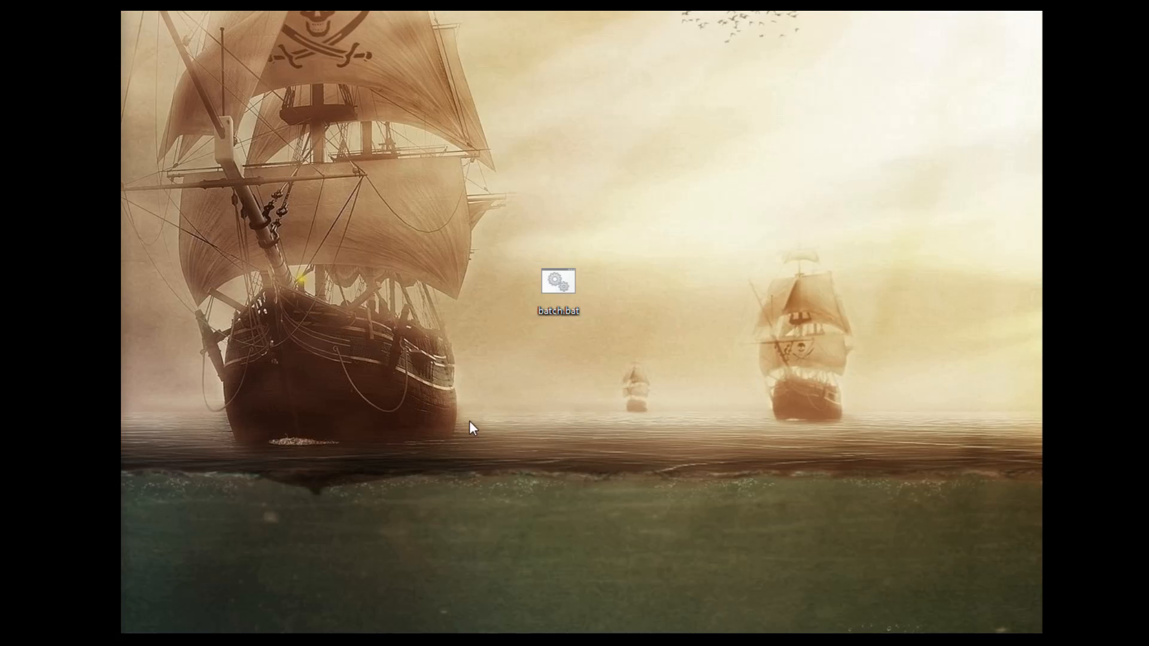
double_click(557, 290)
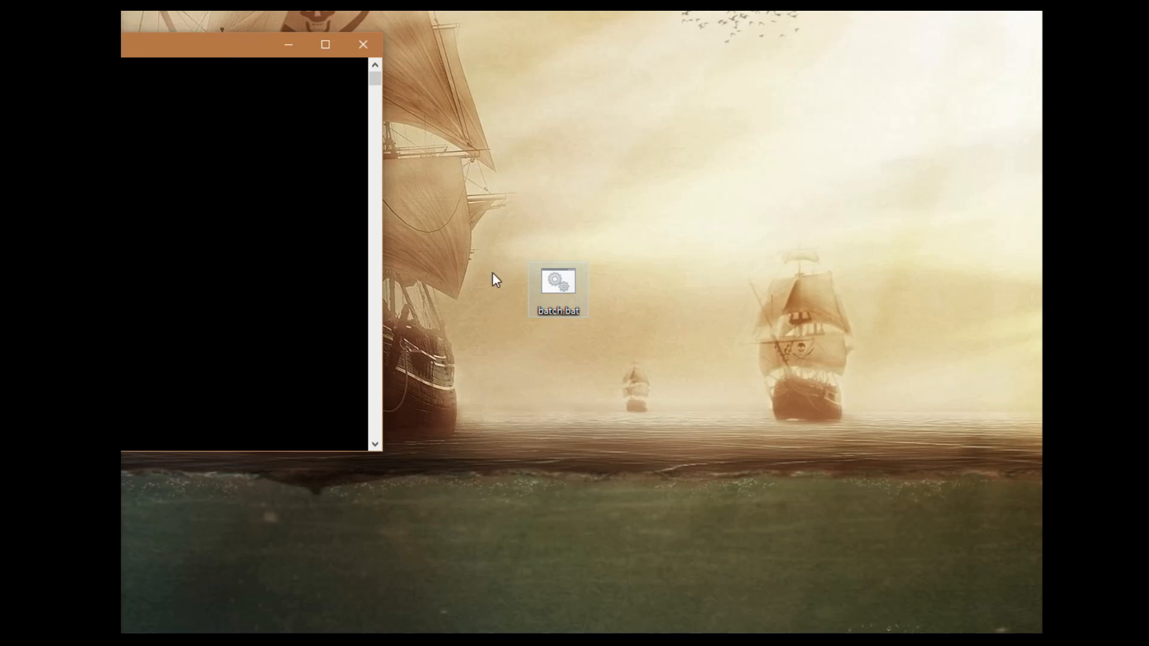
double_click(557, 289)
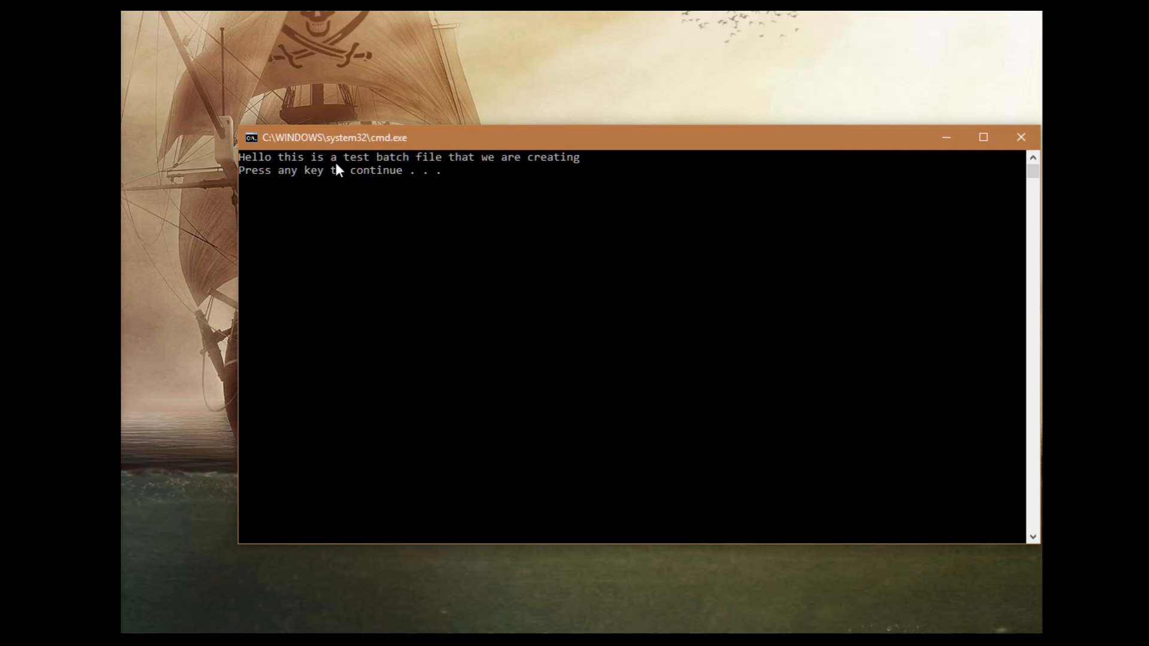
mouse_move(590, 177)
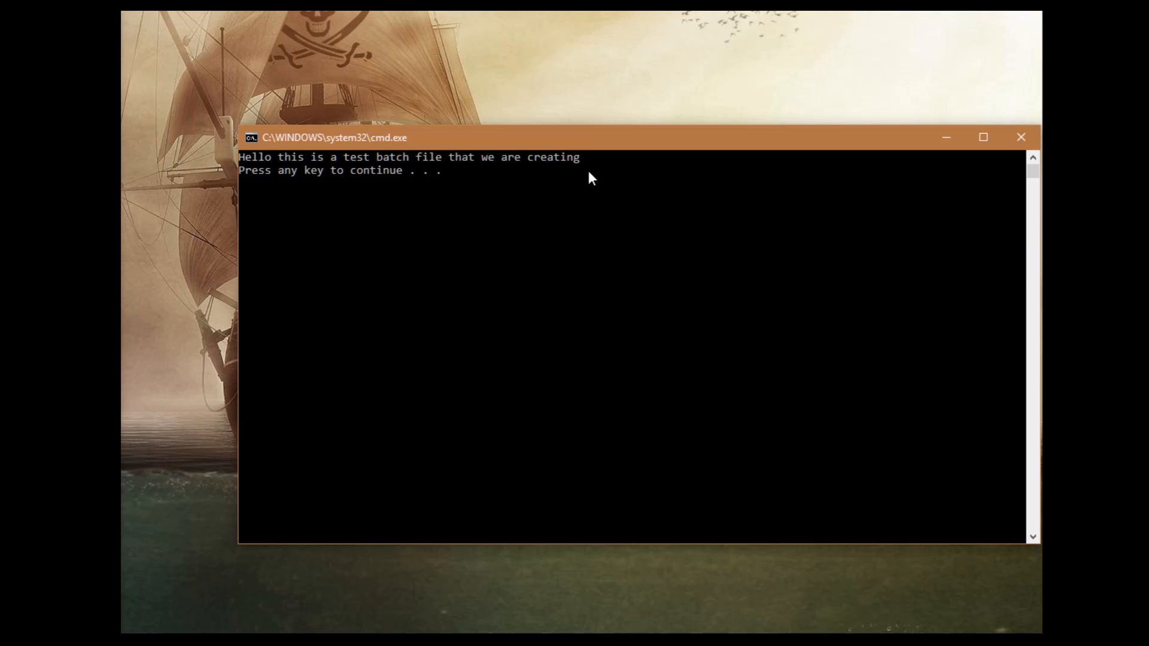
mouse_move(580, 176)
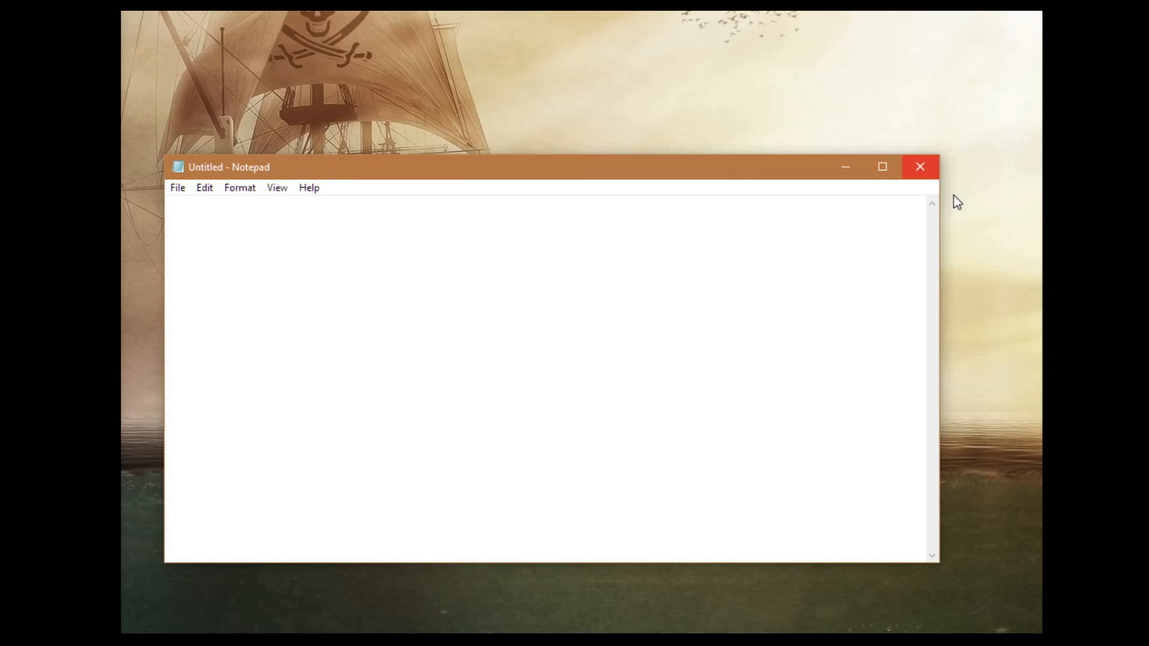
mouse_move(925, 176)
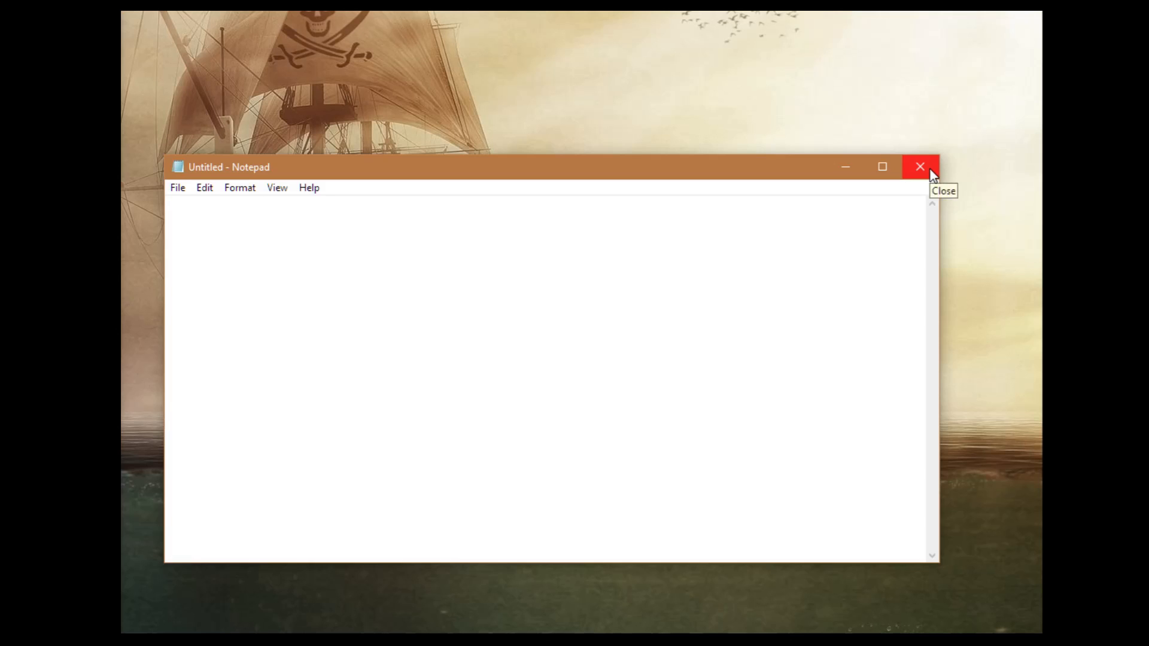
Close the launched Notepad window, then open batch.bat via right-click Edit
left_click(921, 167)
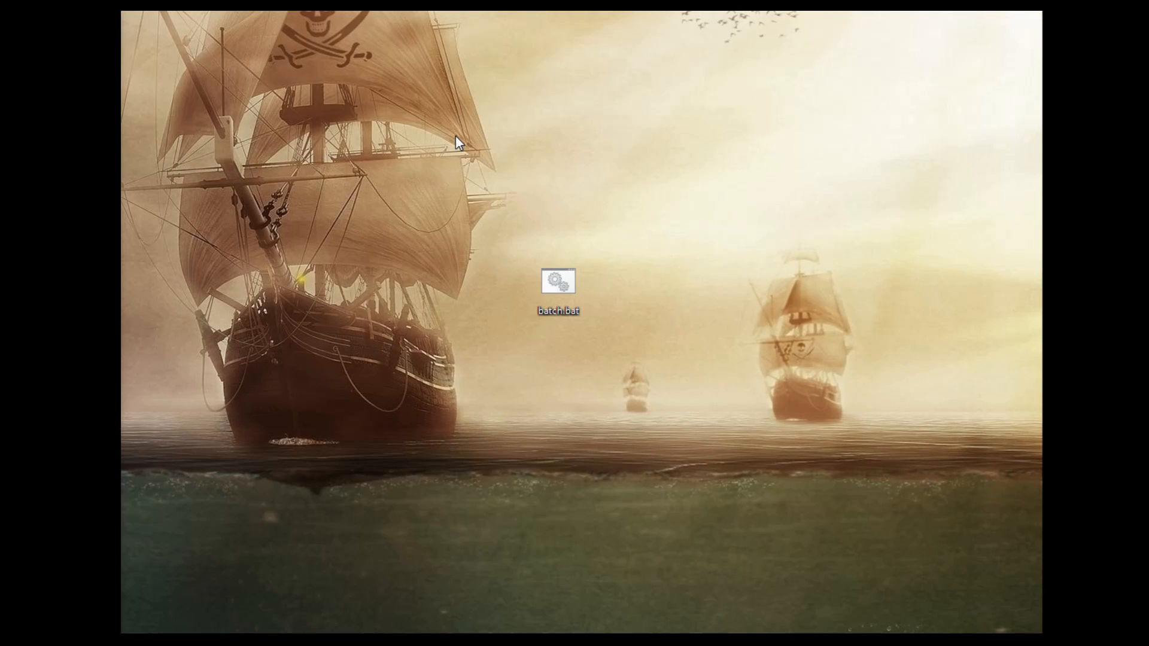
right_click(558, 286)
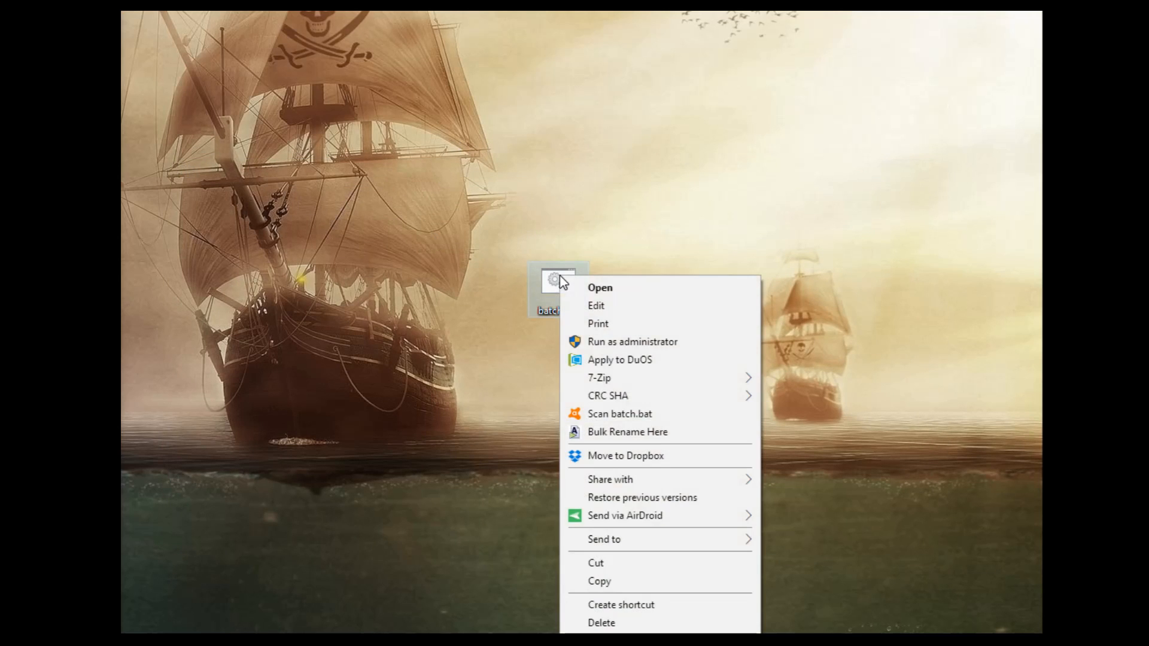
left_click(596, 306)
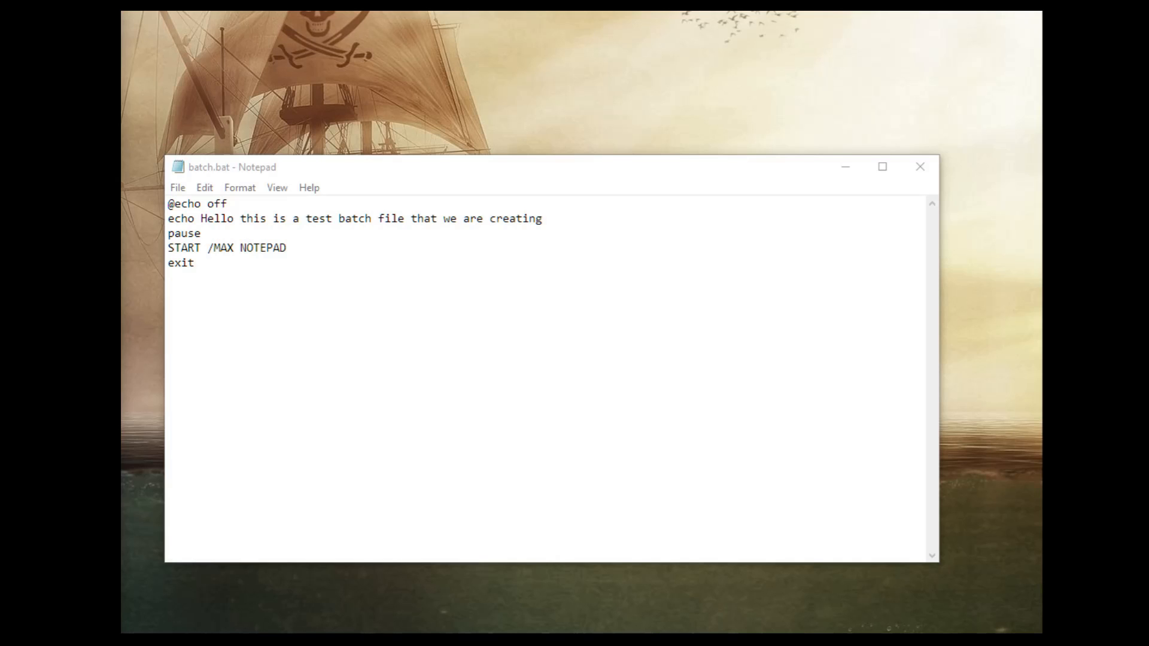
left_click(196, 263)
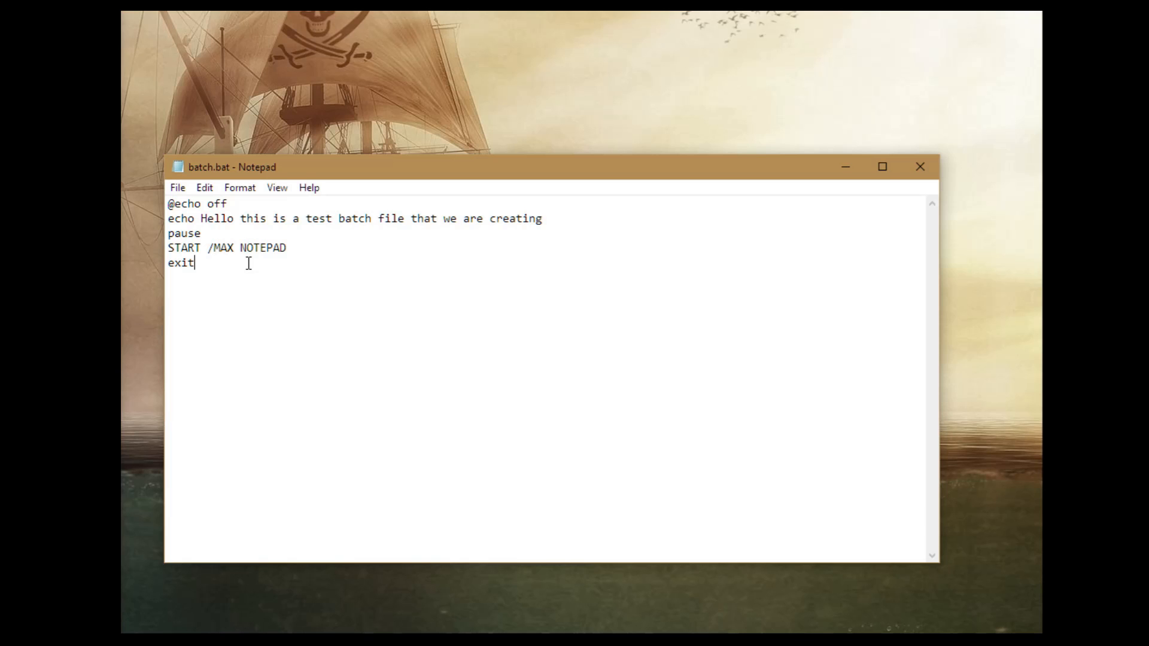